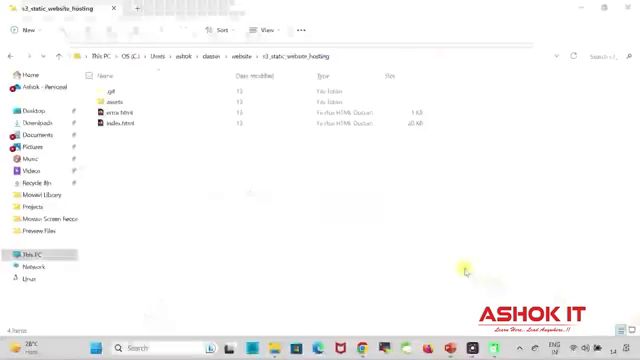
mouse_move(240, 207)
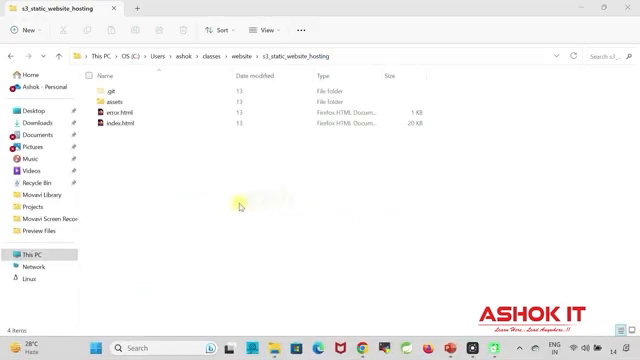
Step: Select index.html in the s3_static_website_hosting folder and bring up its right-click menu
click(130, 130)
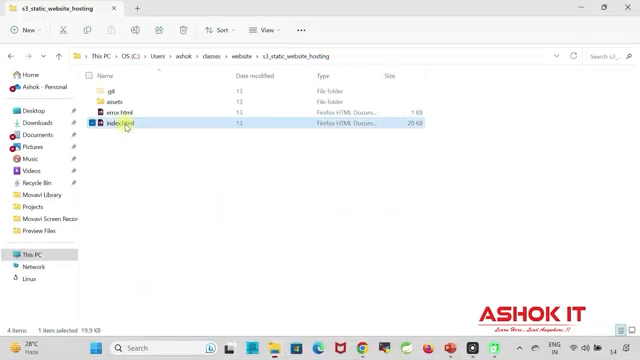
right_click(120, 128)
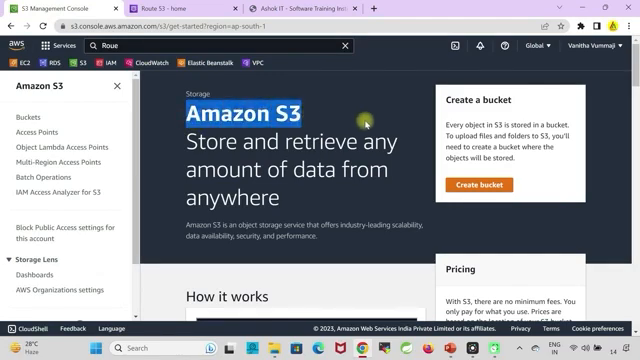
Step: Create bucket iesapp.link with ACLs enabled and Block all public access unchecked
click(480, 185)
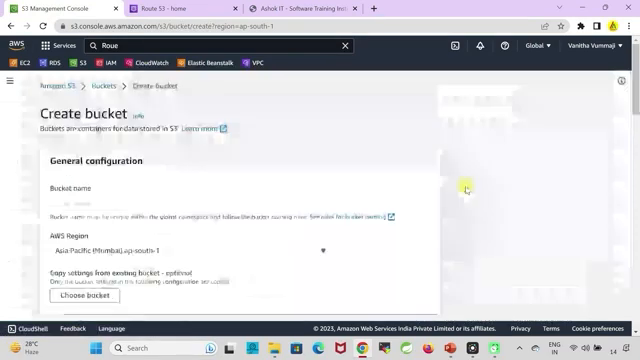
scroll(down, 3)
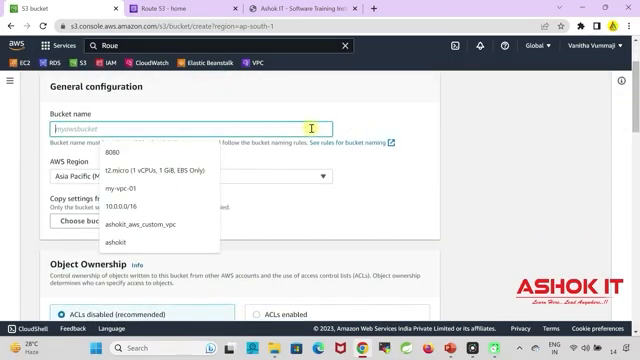
text(iesapp.link)
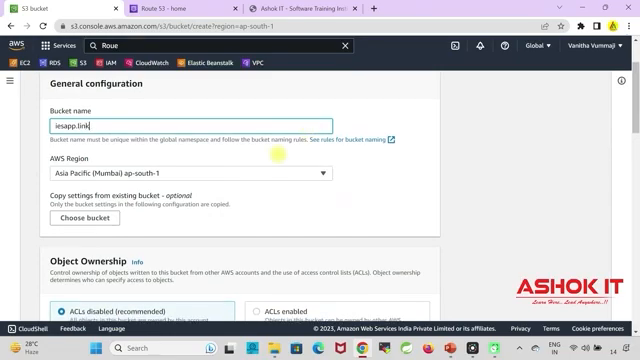
scroll(down, 3)
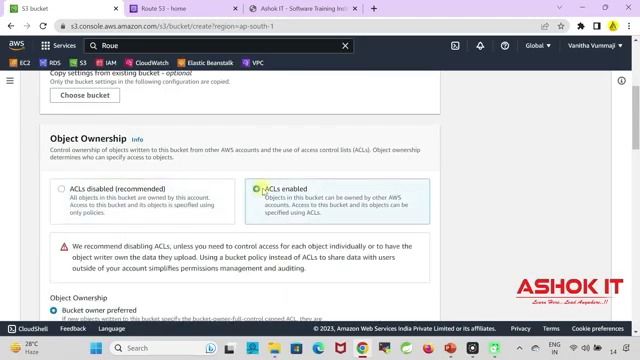
scroll(down, 3)
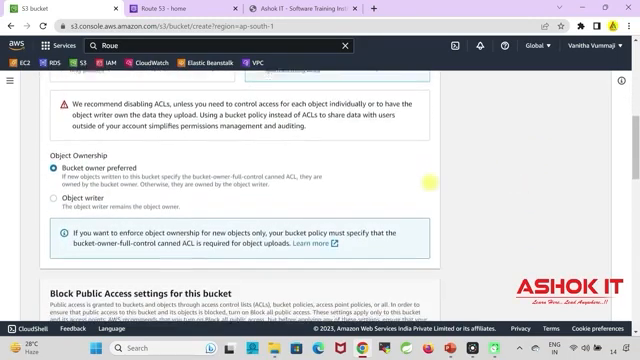
scroll(down, 3)
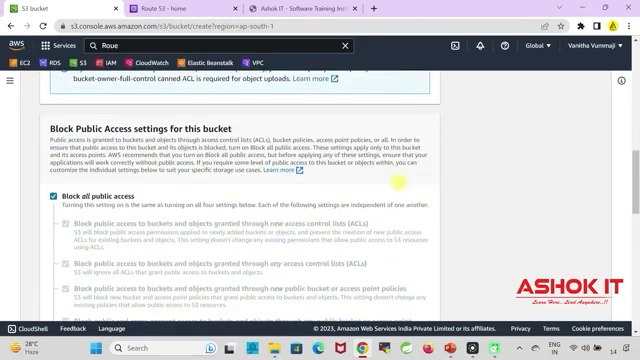
click(52, 192)
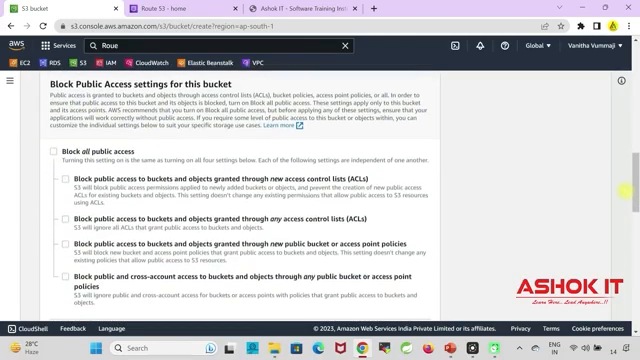
scroll(down, 3)
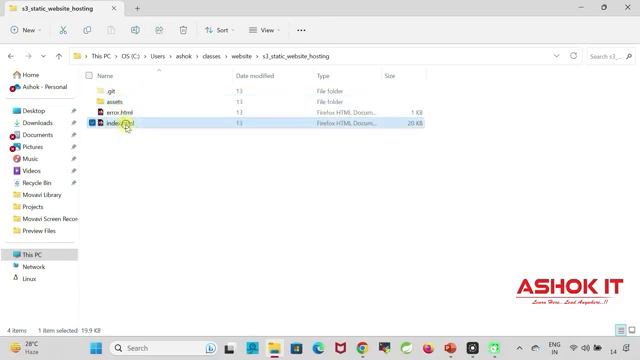
Step: Add the assets folder's 46 files to the upload, totalling 48 files
click(183, 188)
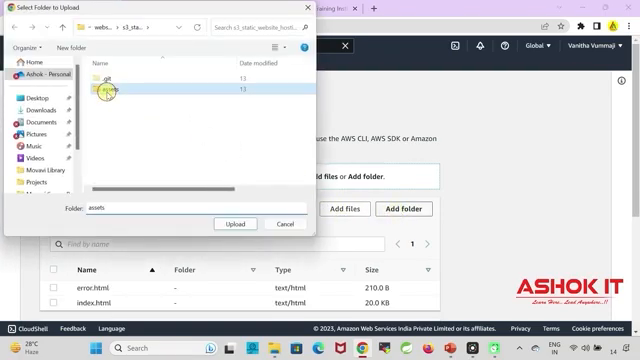
click(234, 223)
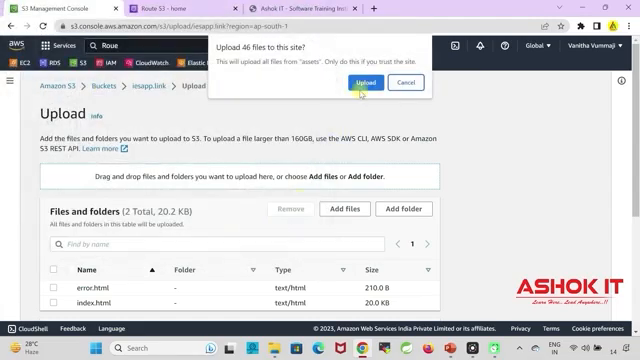
click(366, 81)
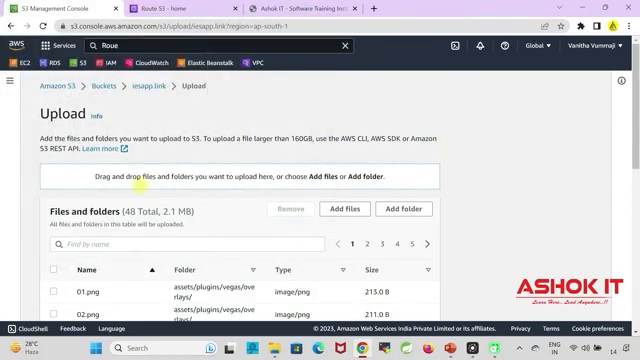
scroll(down, 3)
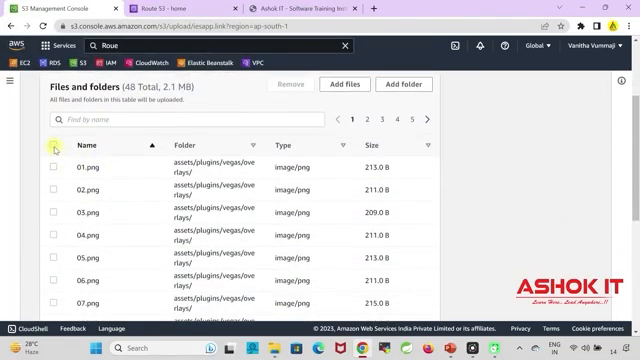
scroll(down, 3)
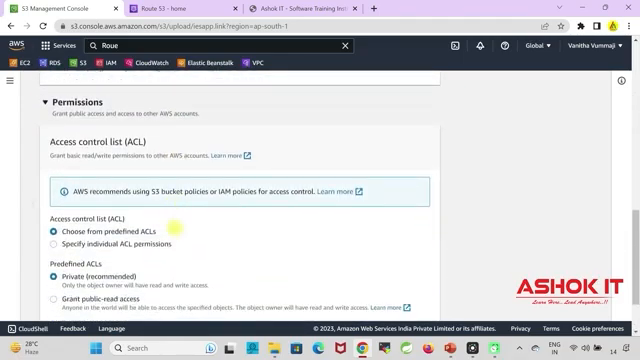
click(50, 218)
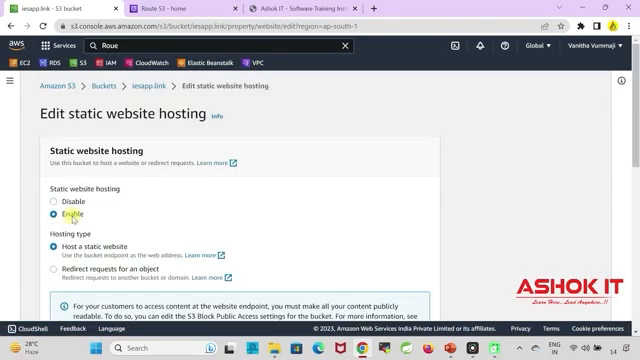
Step: Enable static website hosting with index.html as the index document and an error document
scroll(down, 3)
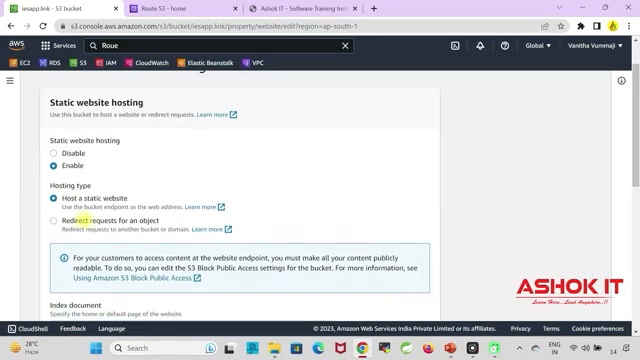
scroll(down, 3)
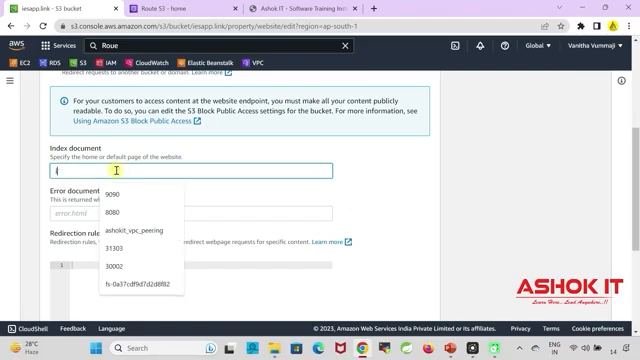
text(index.html)
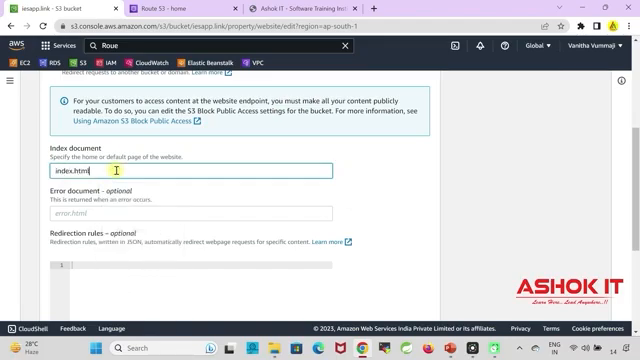
text(err)
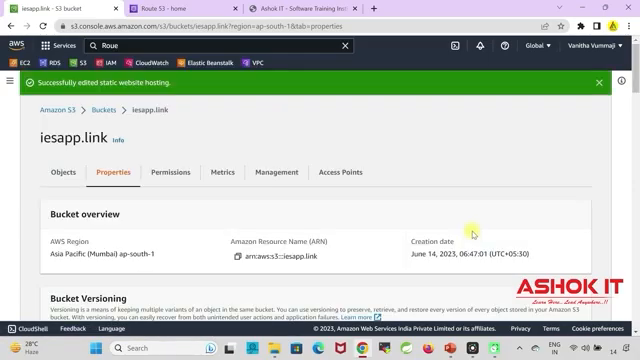
scroll(down, 3)
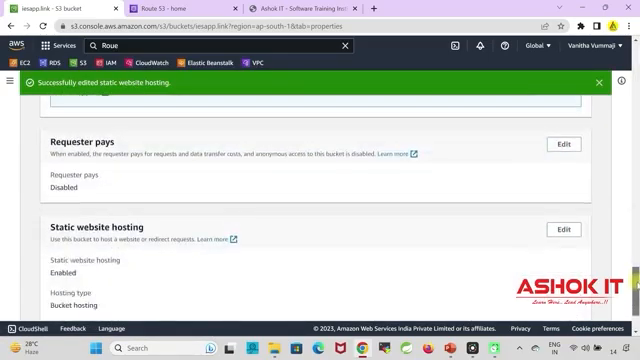
scroll(down, 3)
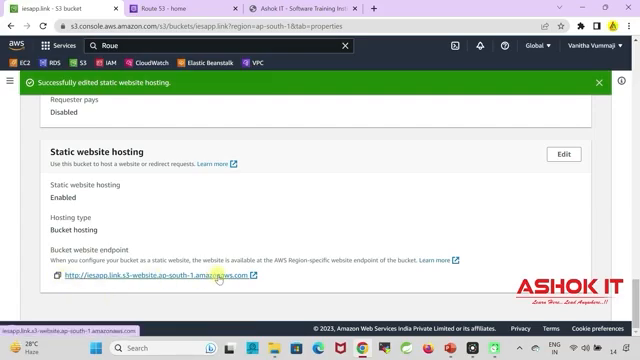
Step: Open the iesapp.link bucket website endpoint in a new tab
click(160, 275)
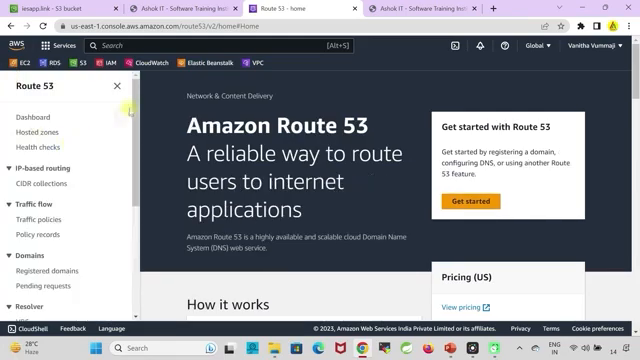
Step: Show Route 53 Registered domains and dismiss the new console experience notice
scroll(down, 3)
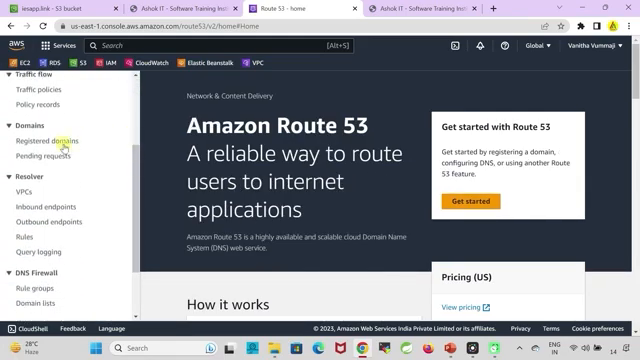
click(45, 142)
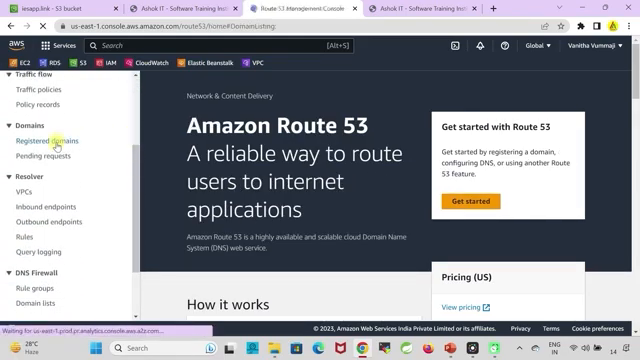
click(52, 142)
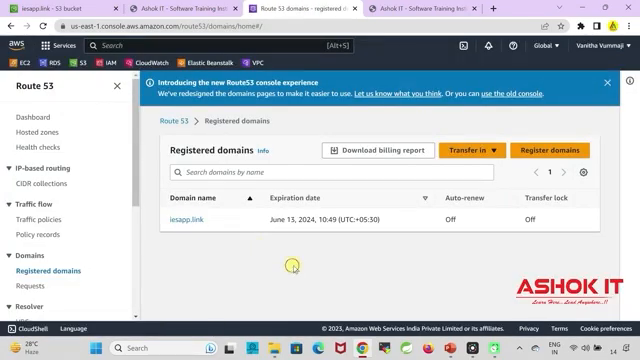
click(607, 82)
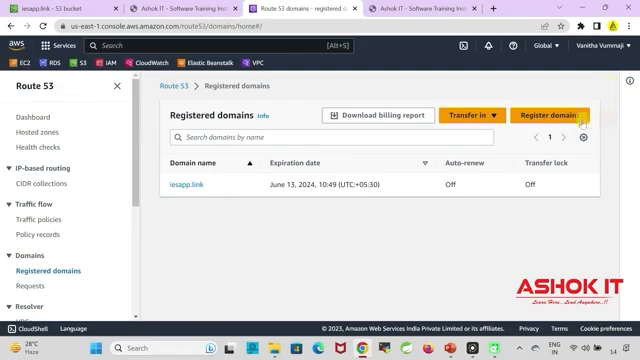
Step: Search domains: javaguru.com is taken, javaguru.link is available for 5.00 USD
click(551, 115)
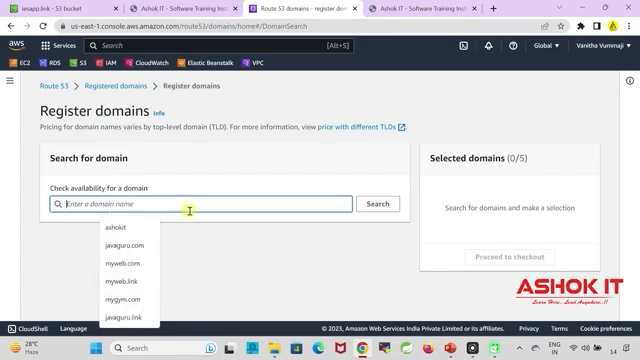
click(122, 243)
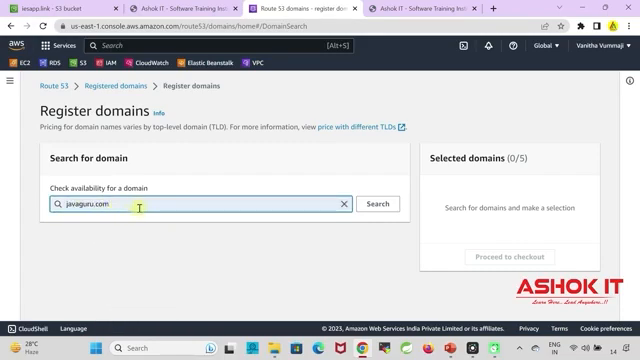
click(377, 204)
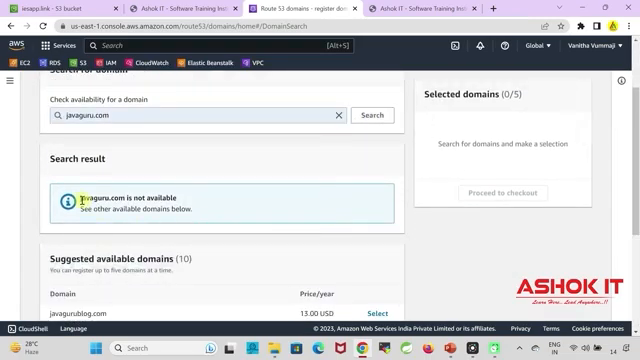
scroll(down, 3)
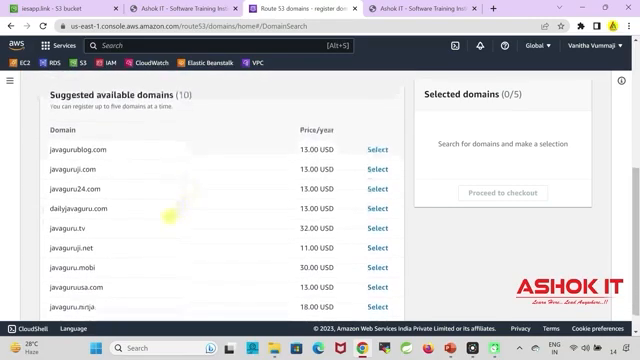
double_click(60, 230)
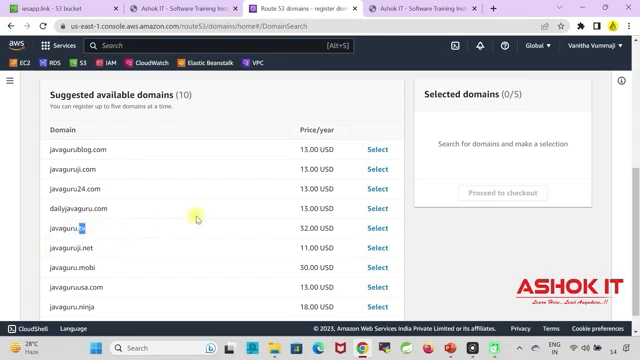
mouse_move(298, 152)
text(javaguru.link)
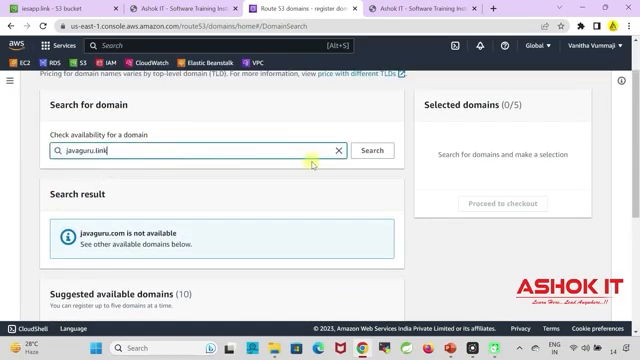
click(371, 150)
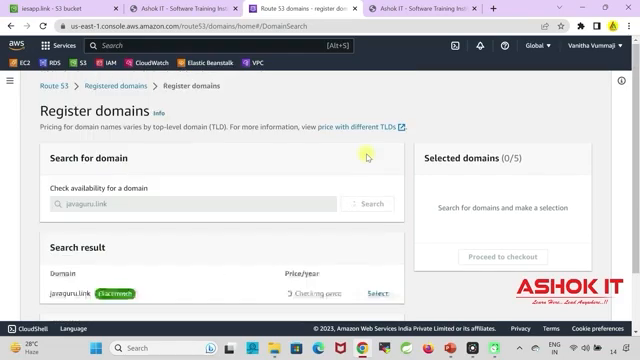
scroll(down, 3)
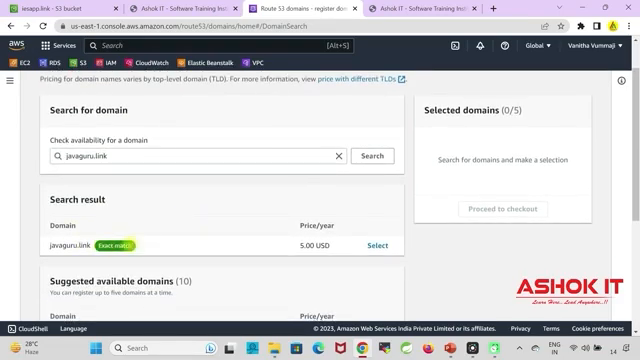
scroll(down, 3)
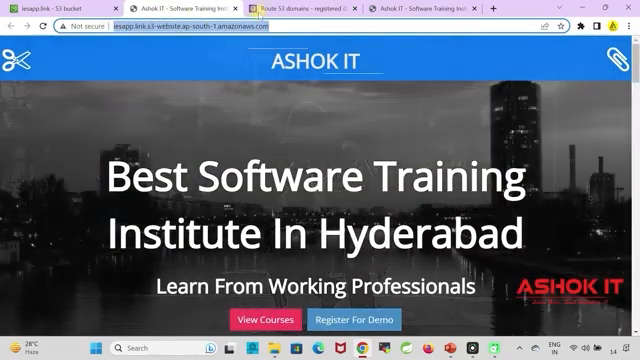
Step: Return to the Route 53 console tab
click(290, 8)
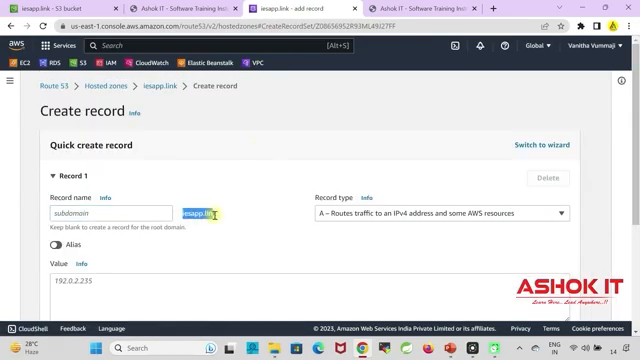
Step: Point the alias A record at the S3 website endpoint target
scroll(down, 3)
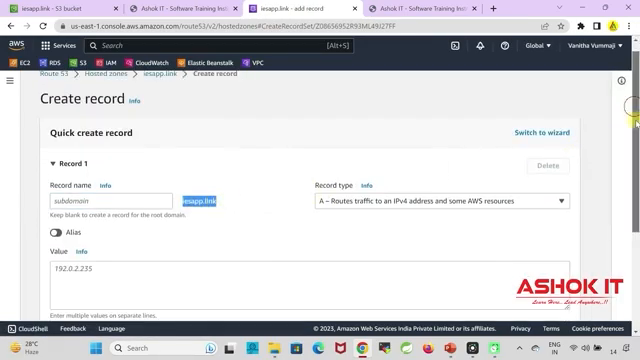
scroll(down, 3)
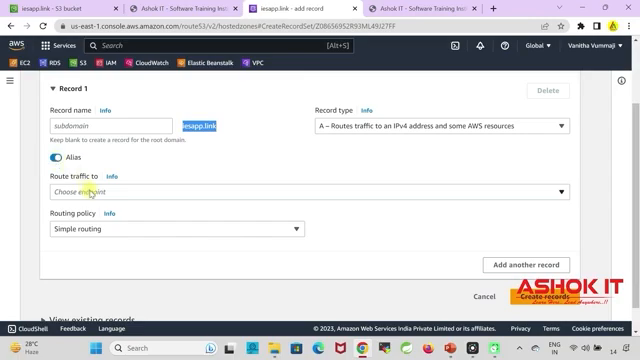
click(298, 190)
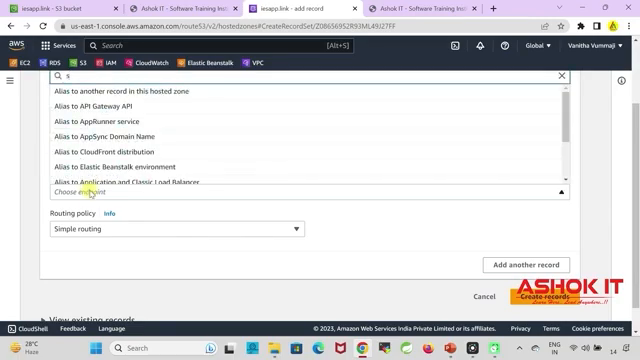
text(3)
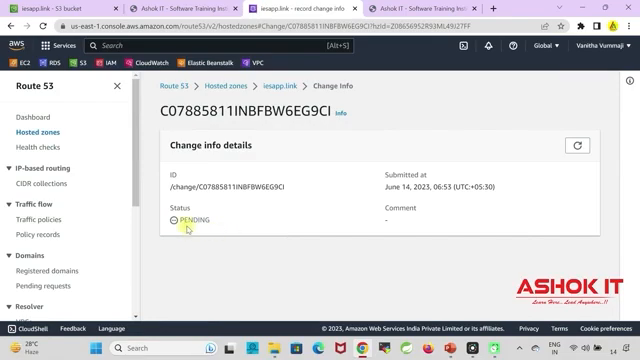
double_click(192, 219)
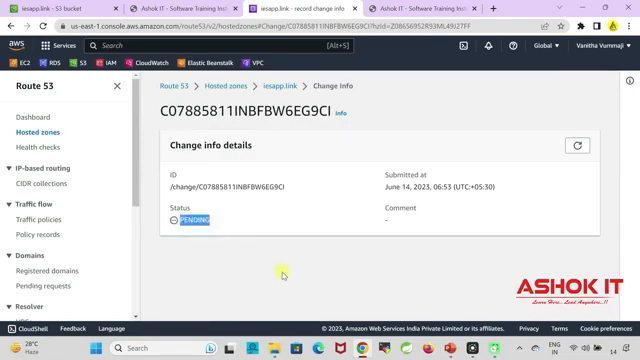